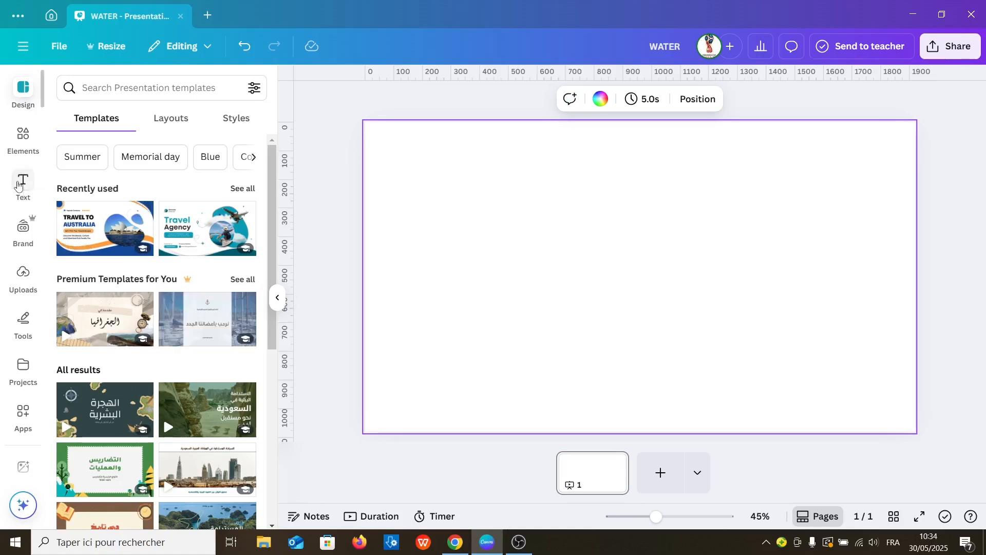
Add a heading text box to the blank slide and type WATER into it.
left_click(23, 180)
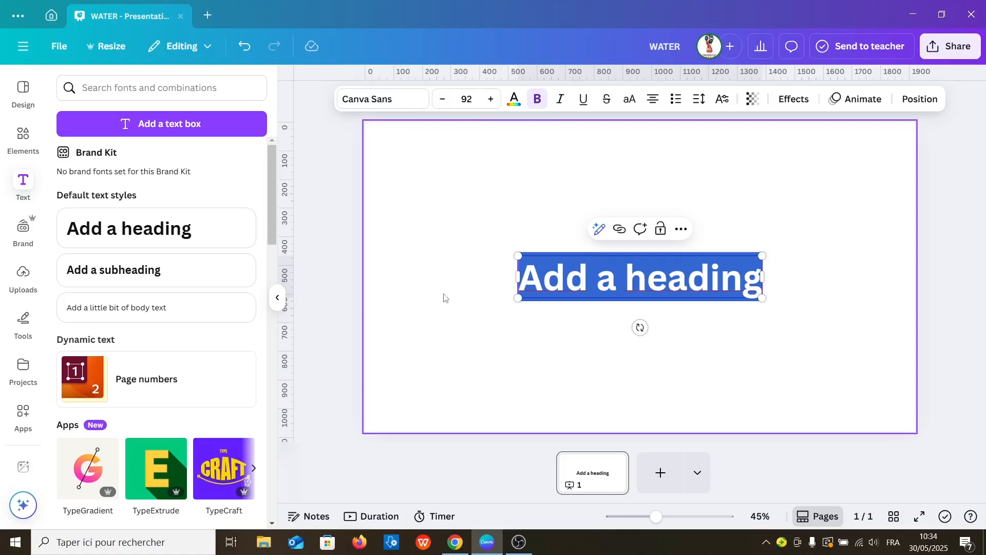
type("WATER")
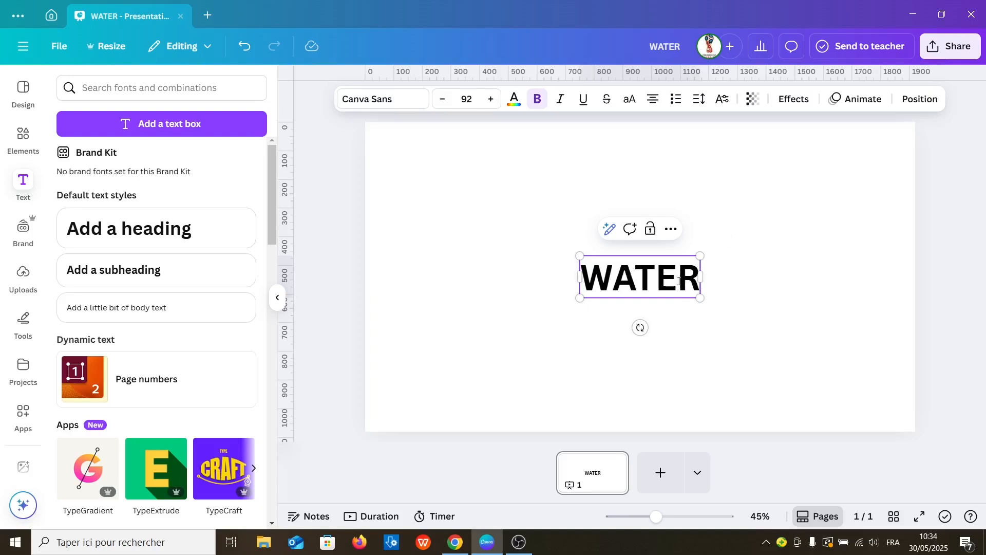
Set the WATER heading in the Anton font and drag it larger across the page.
double_click(640, 278)
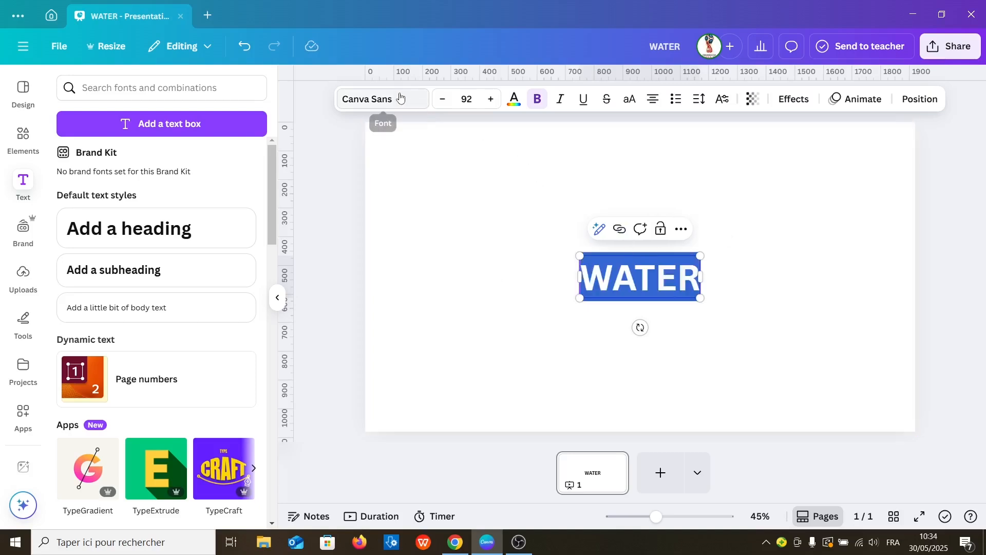
left_click(382, 99)
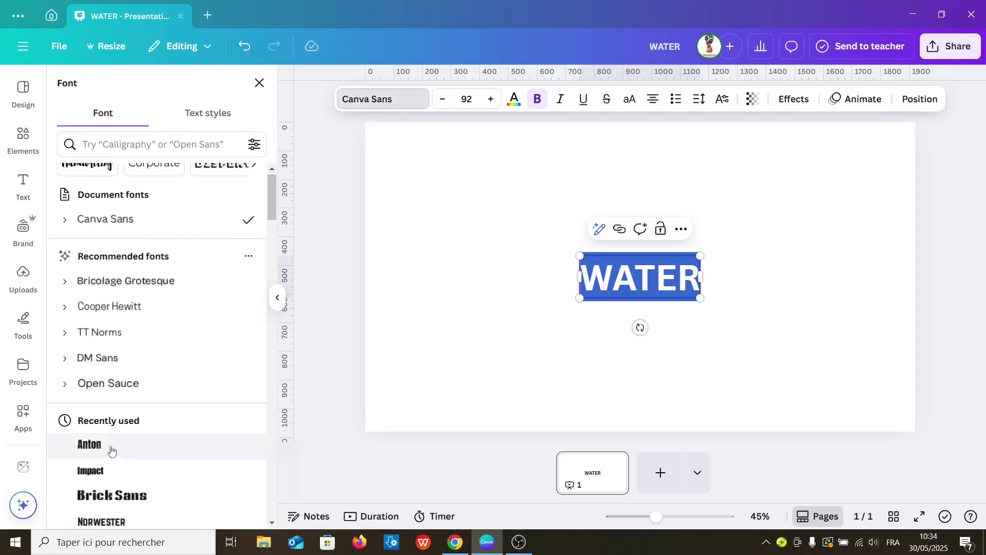
left_click(89, 445)
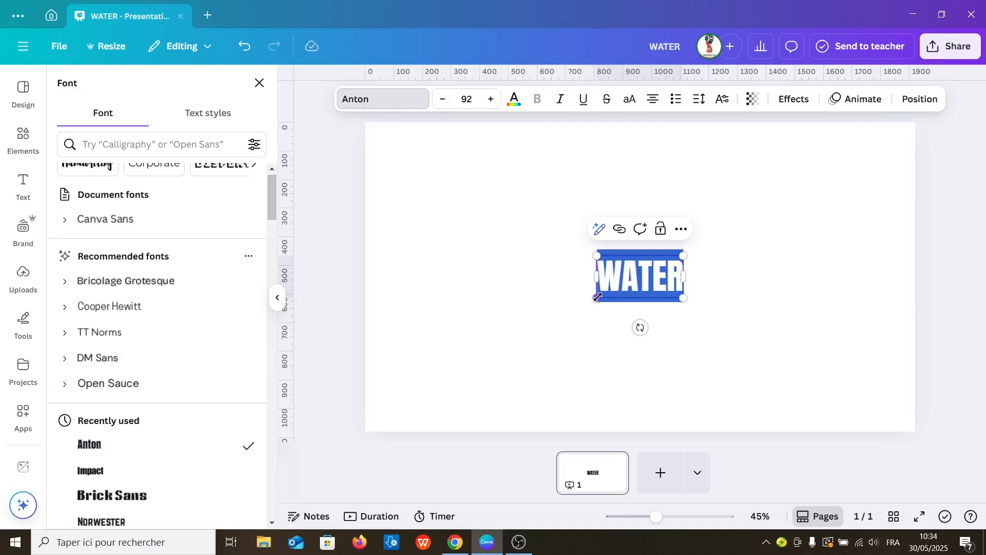
left_click_drag(684, 298, 773, 212)
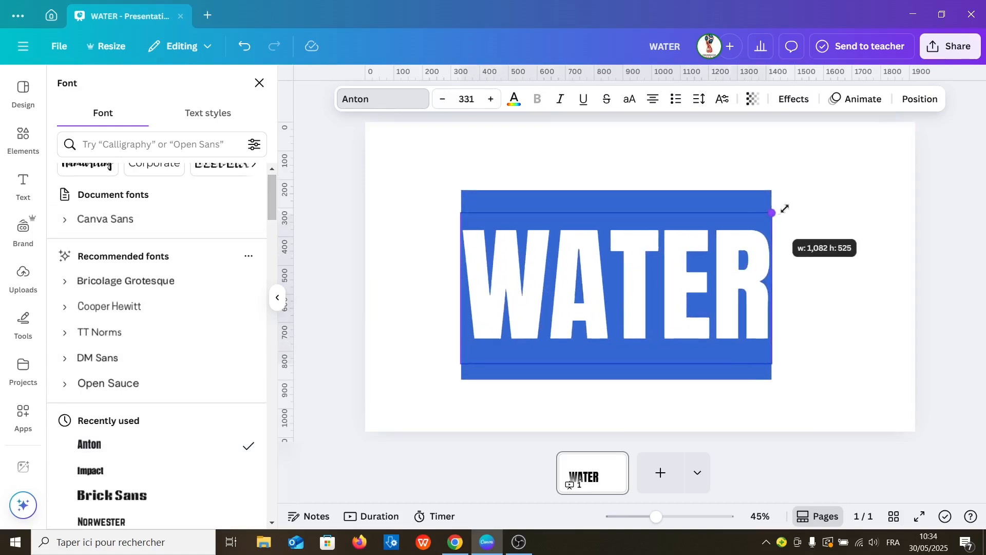
Change the WATER heading's text colour to white from the default colours.
left_click(513, 98)
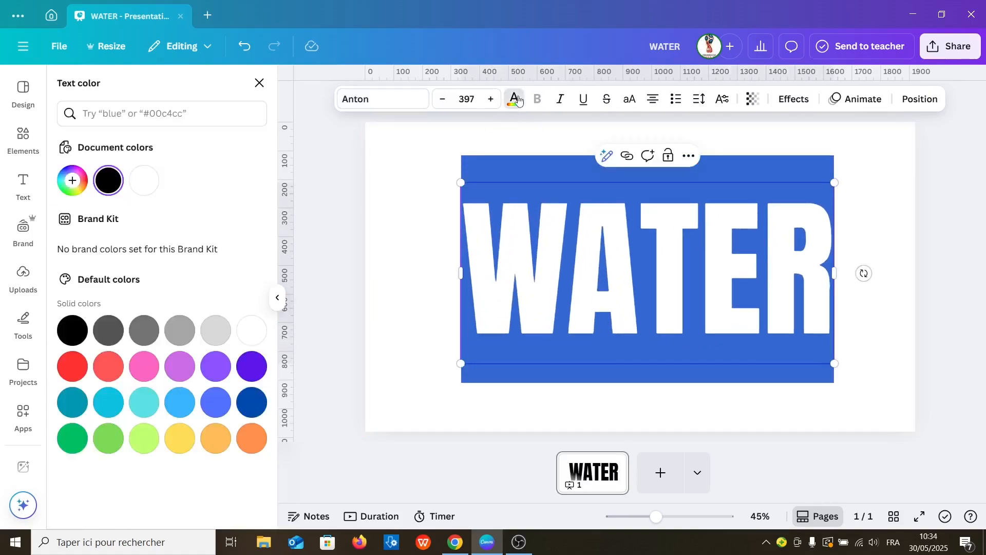
left_click(251, 330)
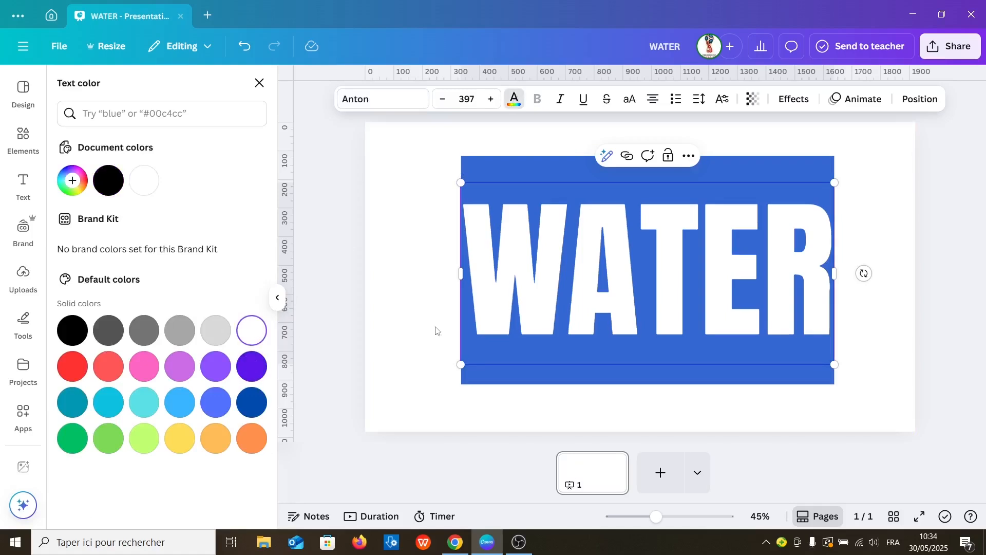
left_click(793, 99)
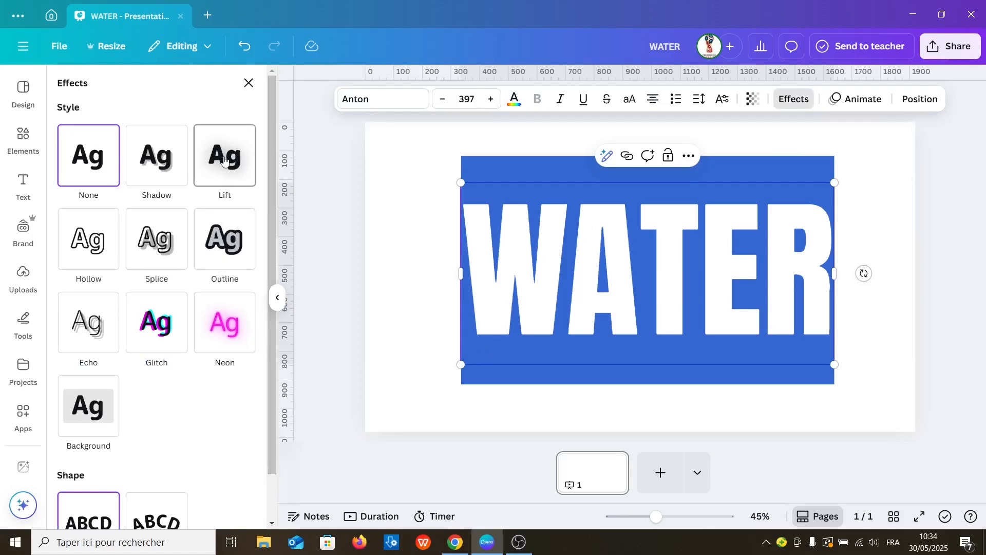
Apply the Shadow effect style to the white Anton WATER heading.
left_click(224, 155)
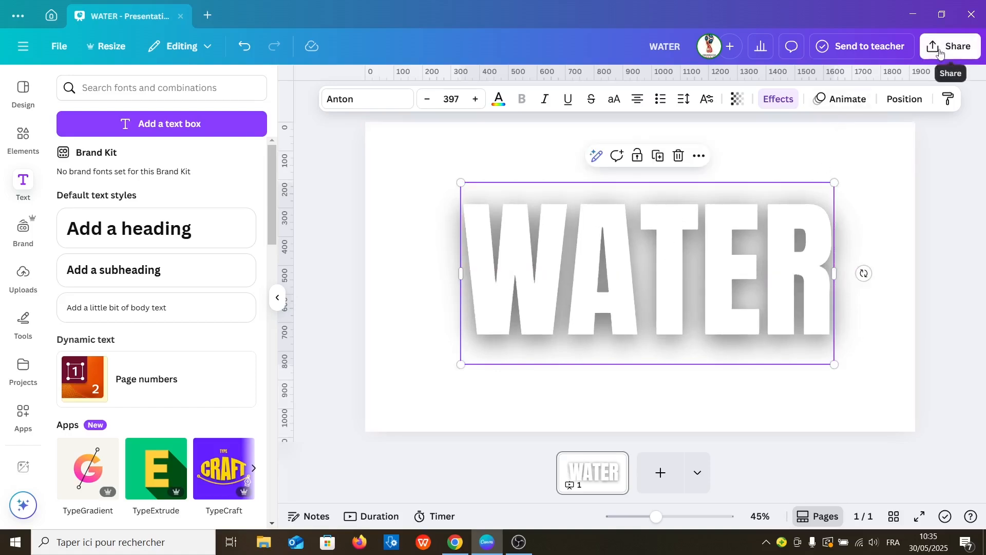
Download the WATER slide as a PNG with transparent background.
left_click(950, 46)
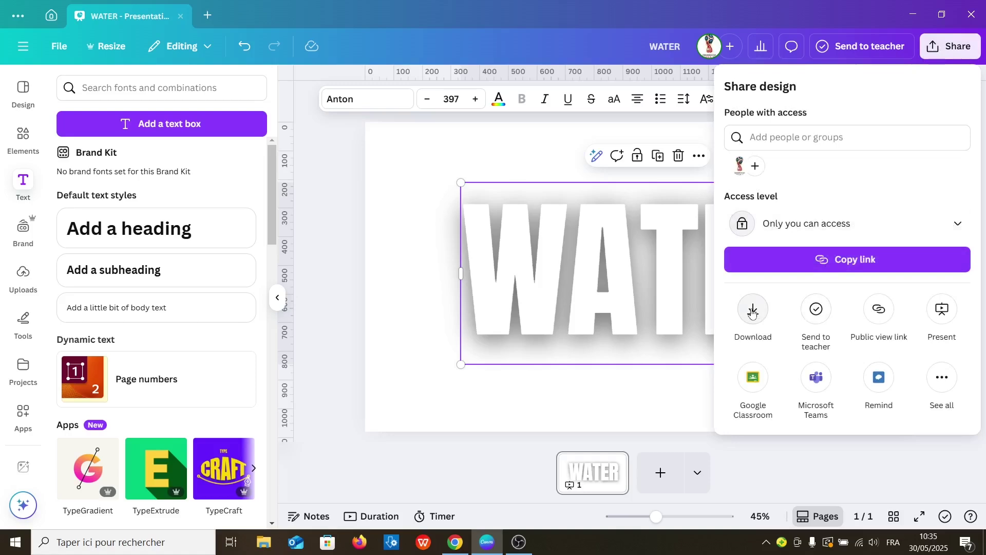
left_click(752, 308)
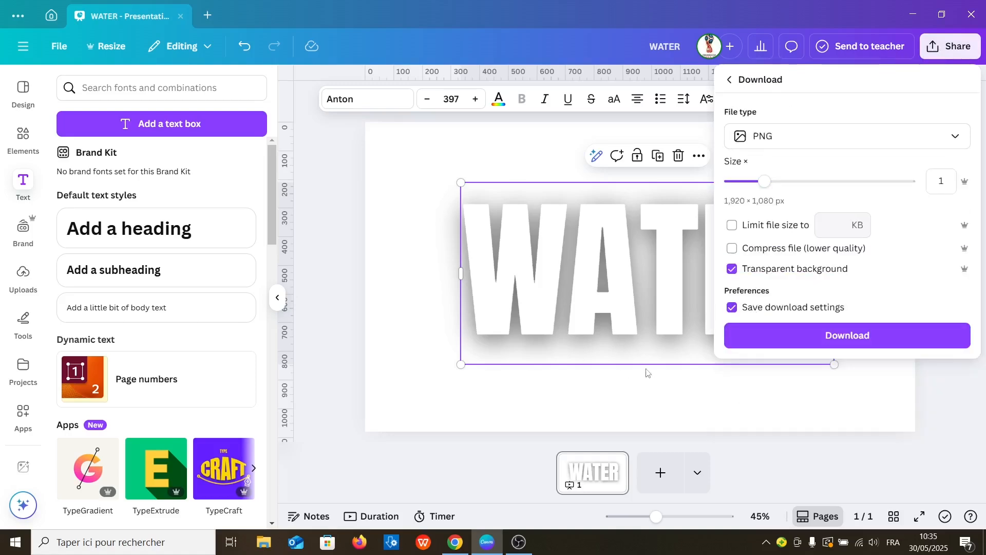
mouse_move(779, 278)
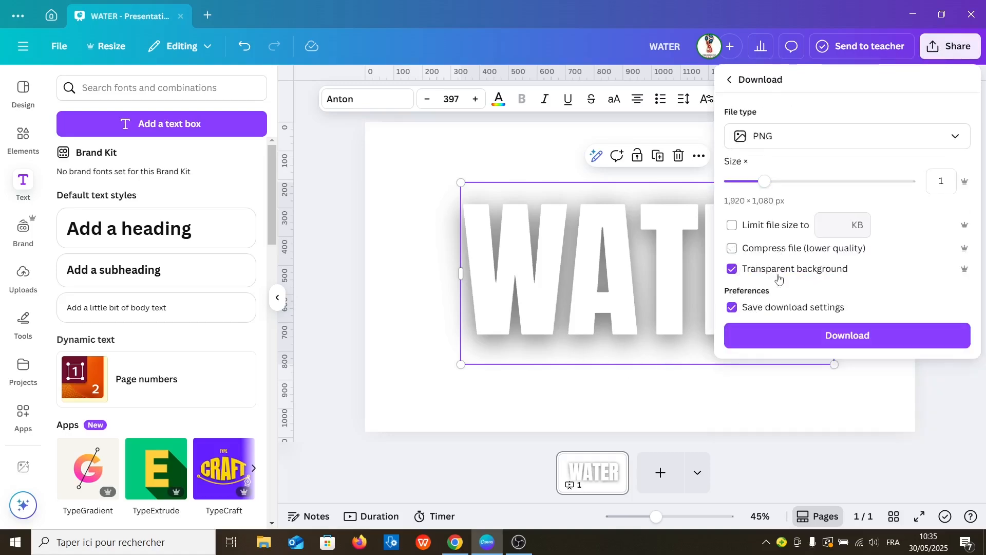
left_click(731, 268)
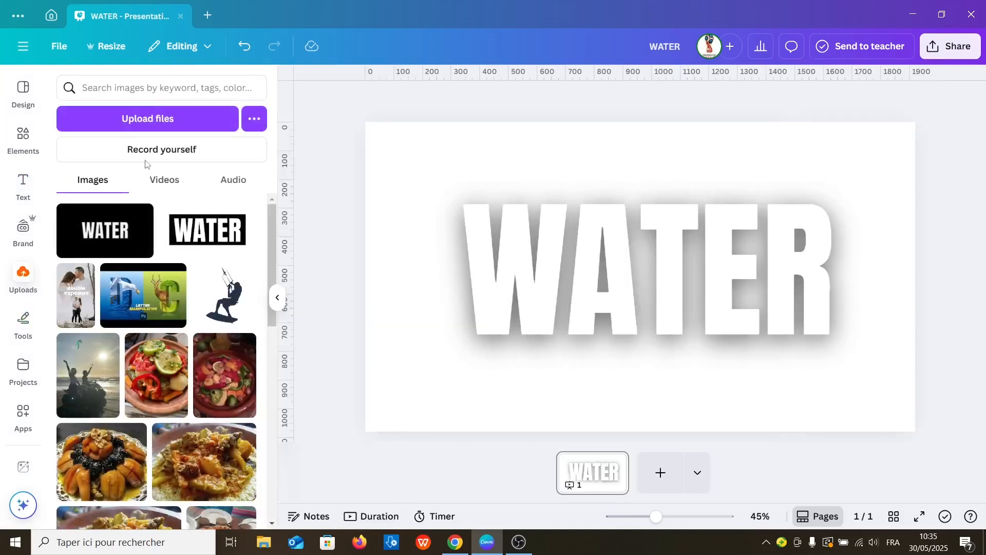
Upload the WATER PNG, delete the original text, and place the uploaded image on the slide.
left_click(147, 118)
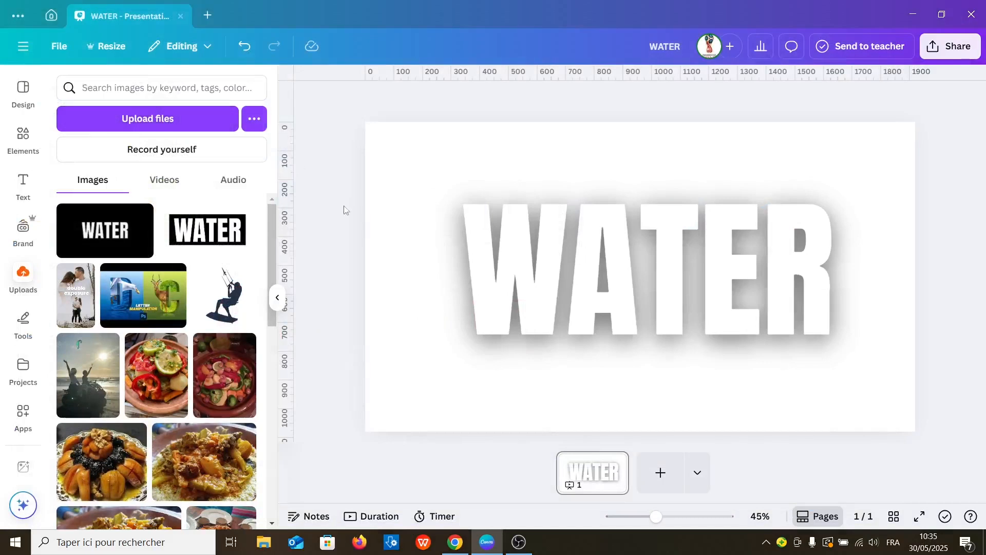
left_click(640, 270)
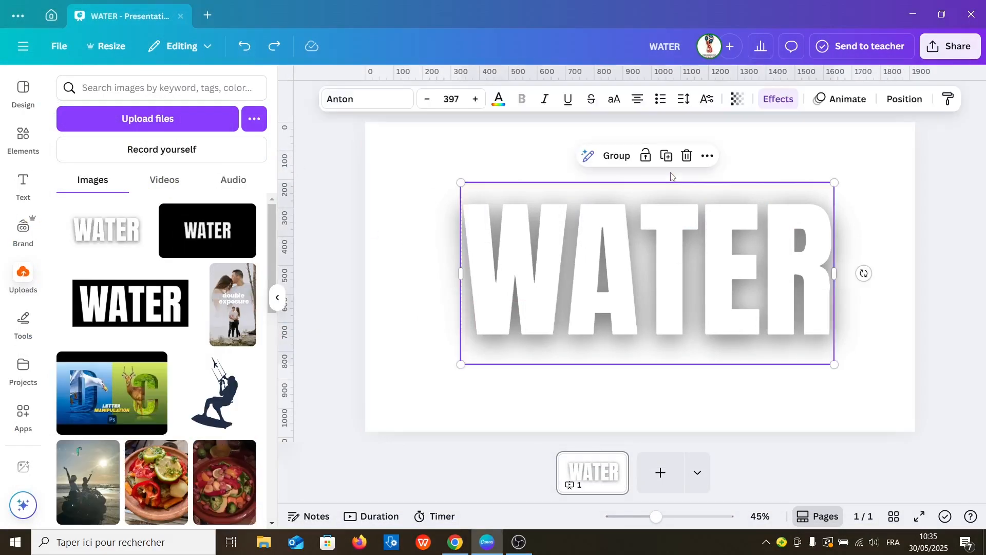
left_click(686, 156)
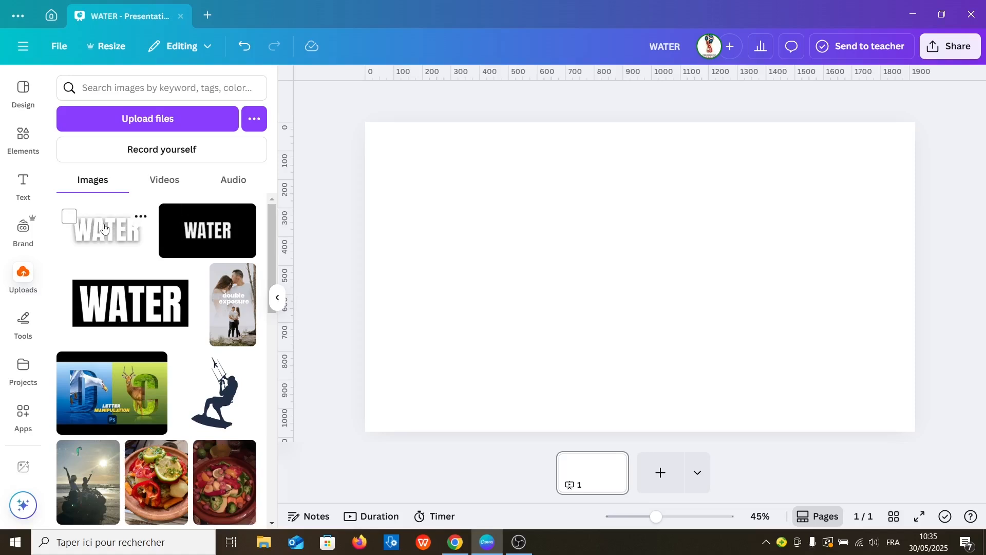
left_click(105, 229)
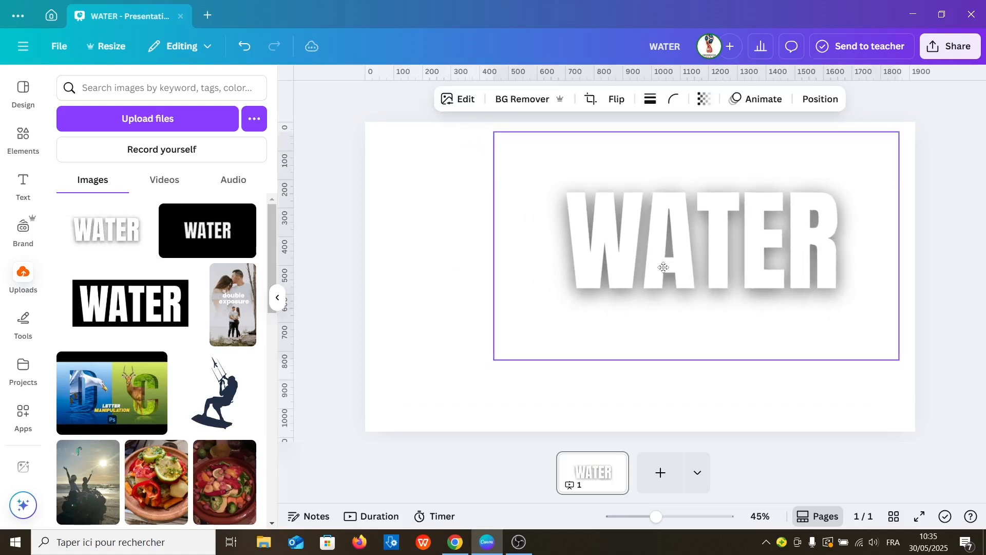
left_click(662, 268)
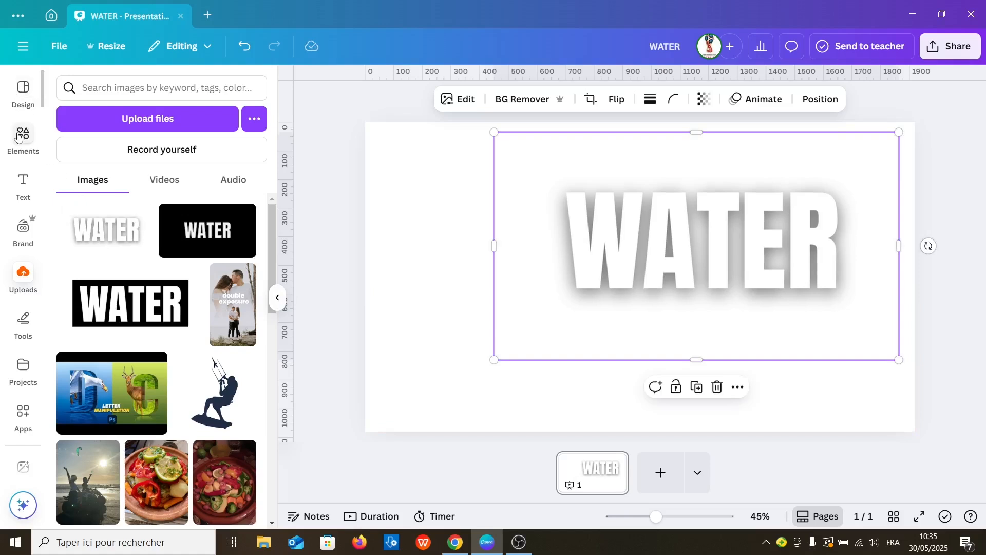
left_click(23, 131)
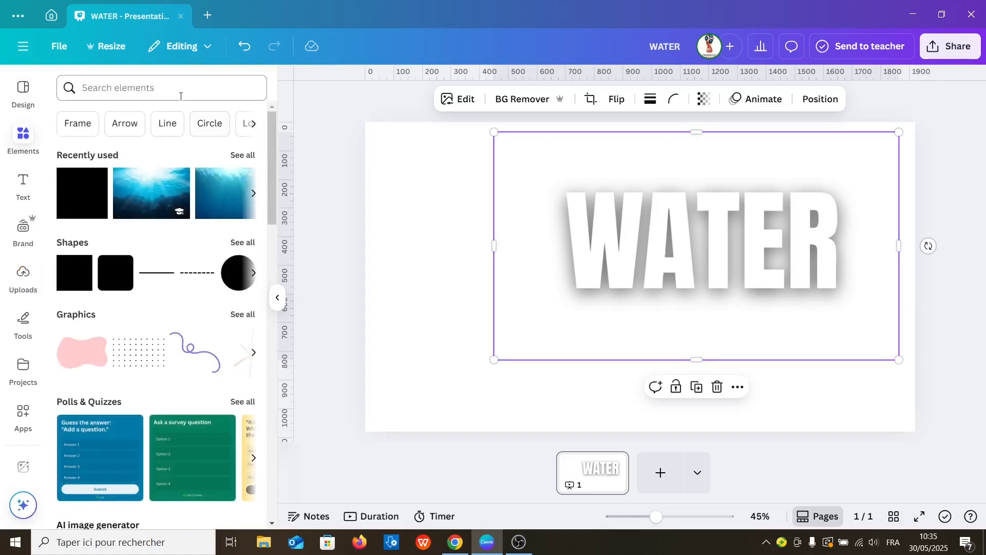
type("w")
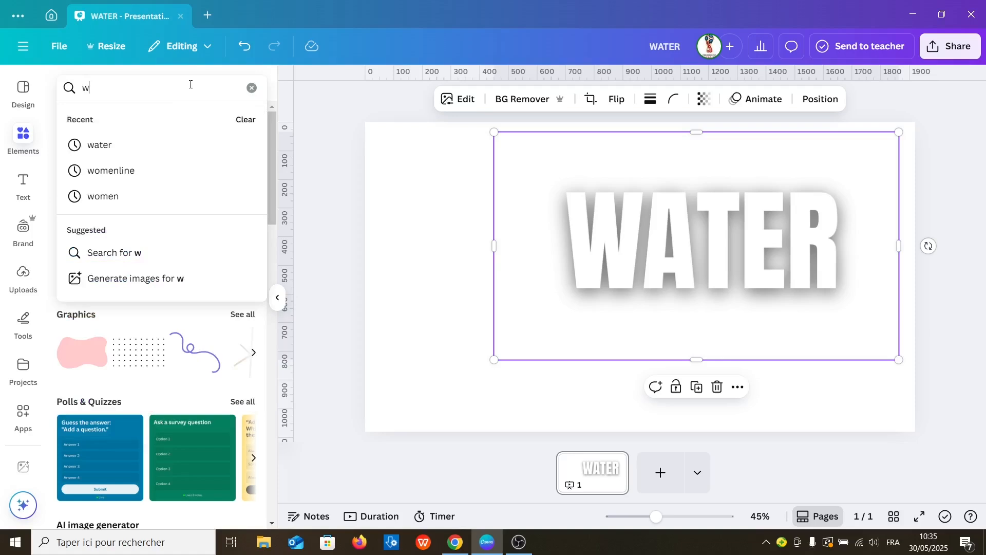
type("ater")
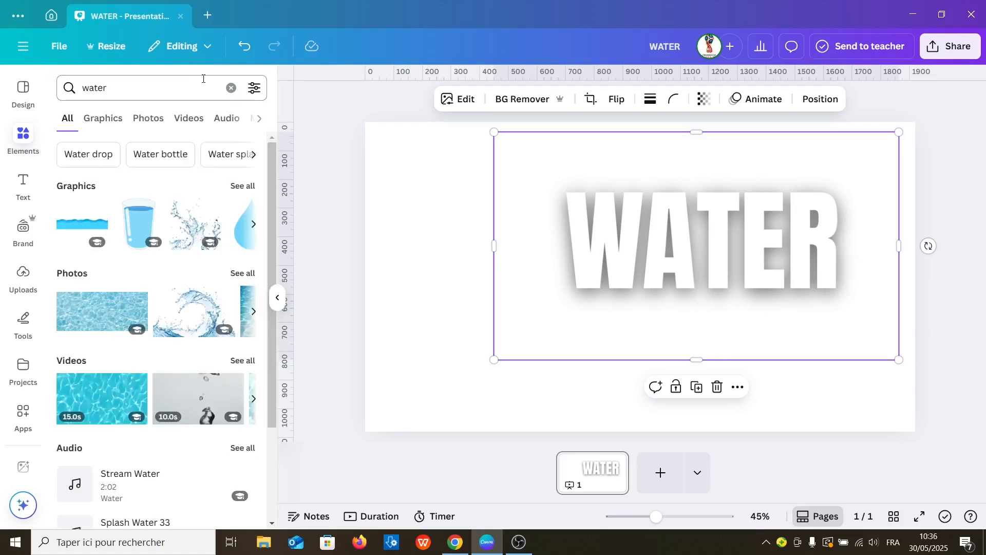
left_click(148, 119)
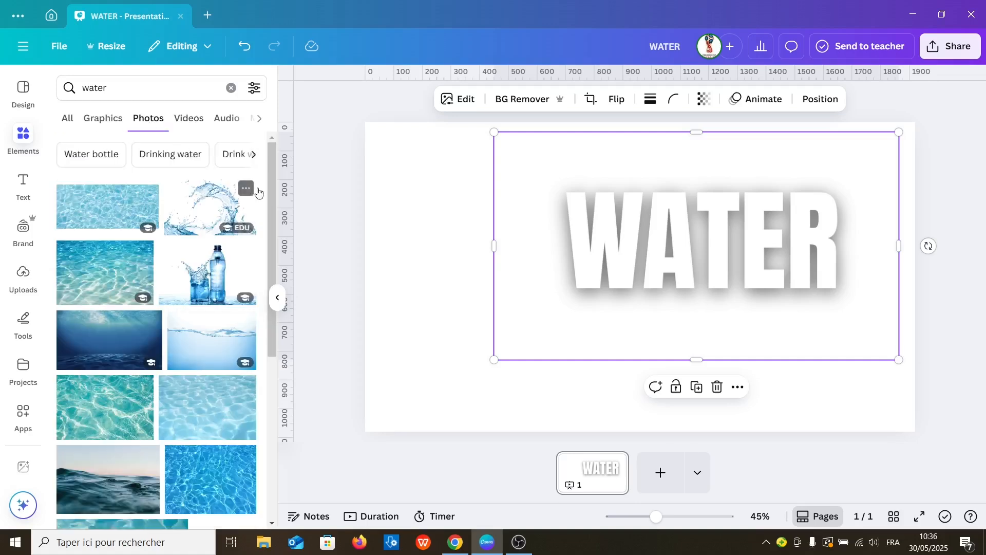
scroll("down", 3)
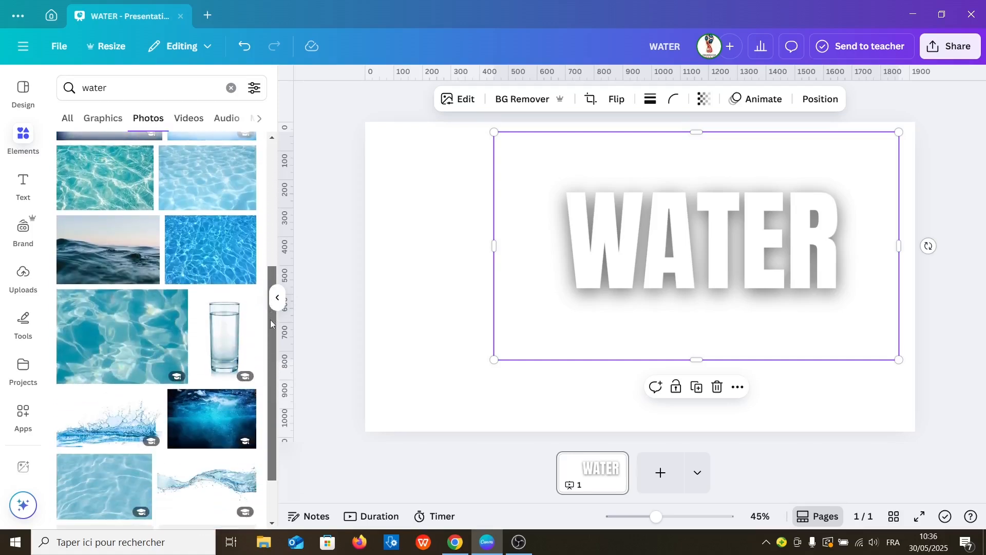
scroll("down", 3)
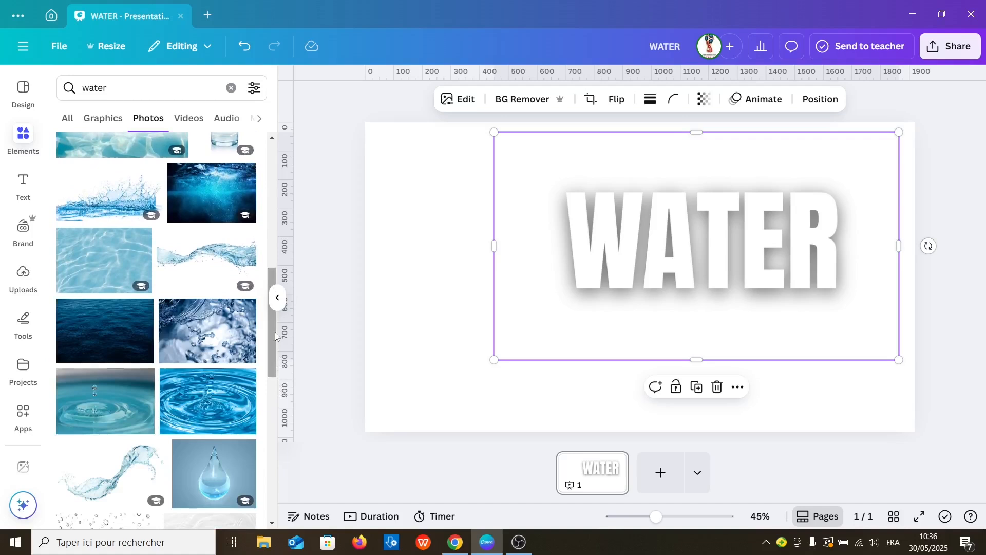
scroll("down", 3)
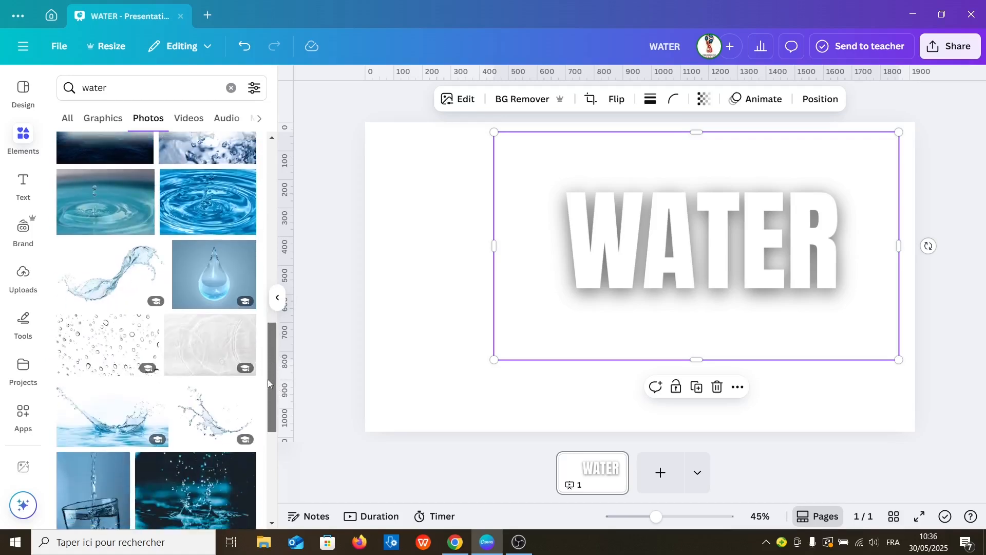
scroll("down", 3)
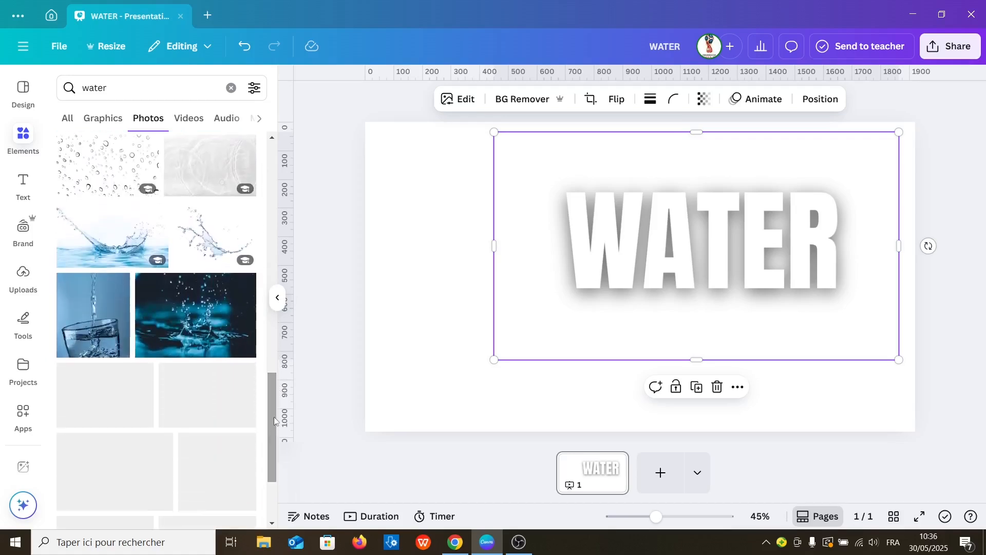
scroll("down", 3)
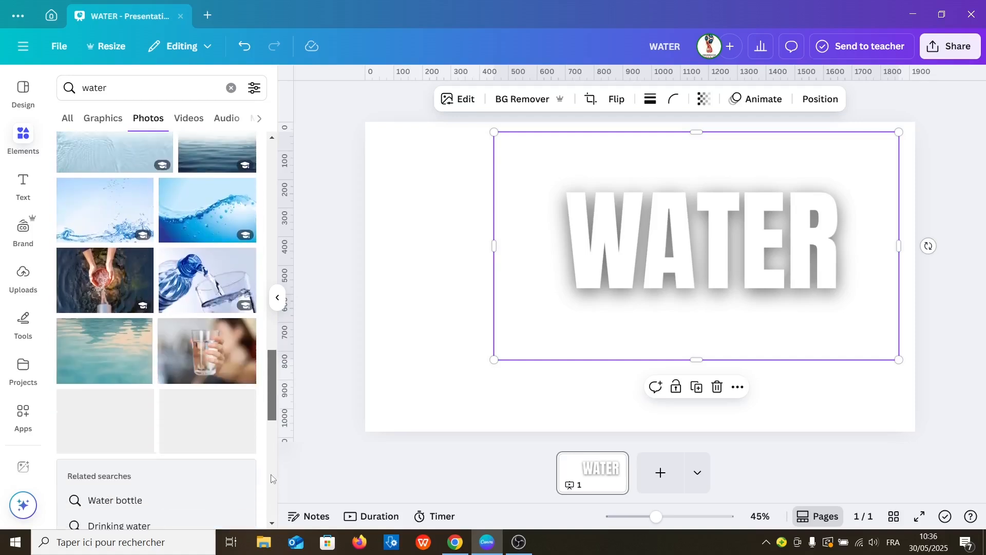
scroll("down", 3)
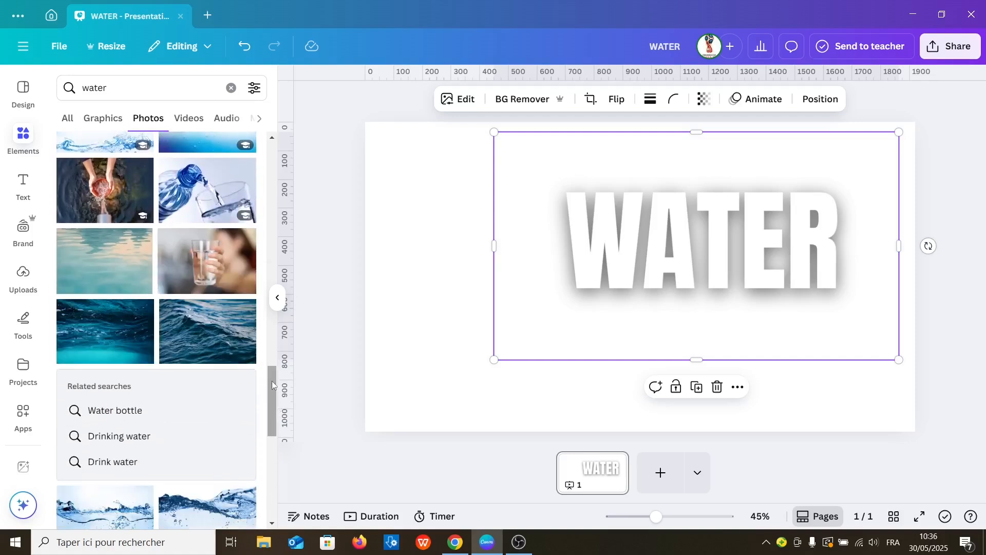
scroll("down", 3)
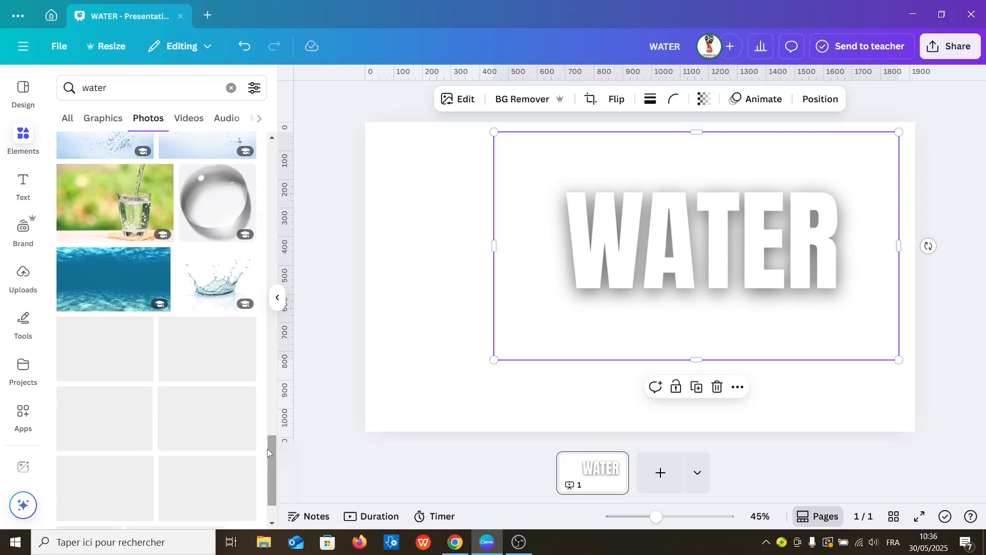
scroll("down", 3)
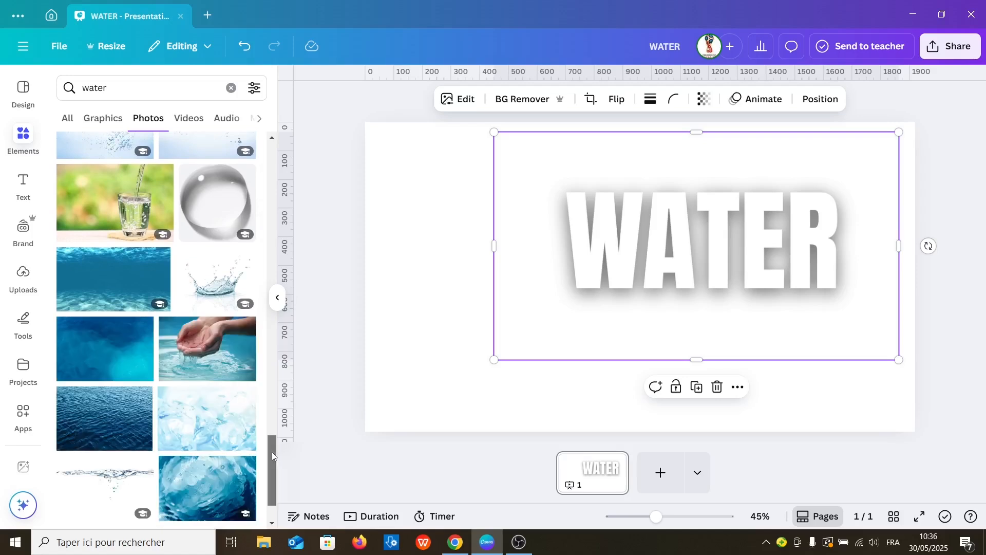
scroll("down", 3)
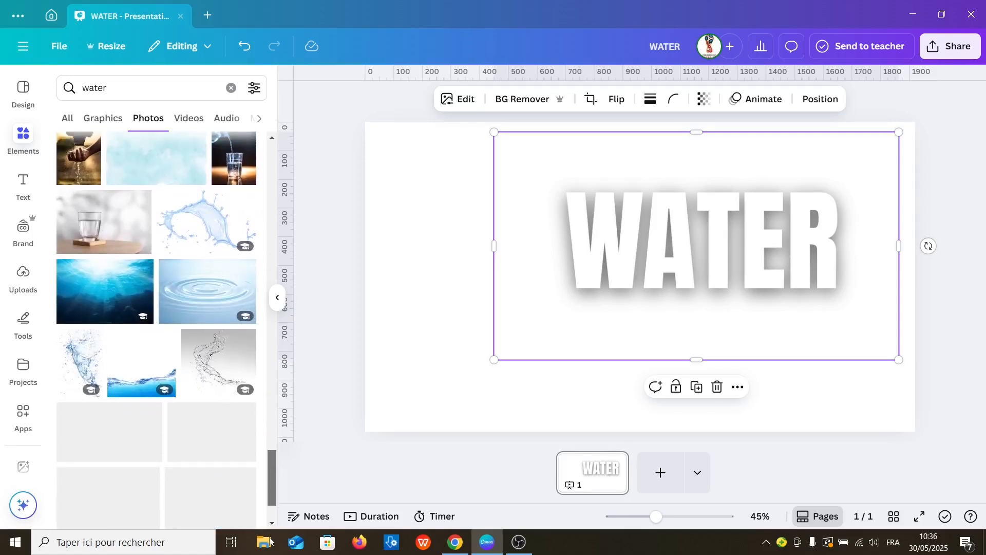
scroll("down", 3)
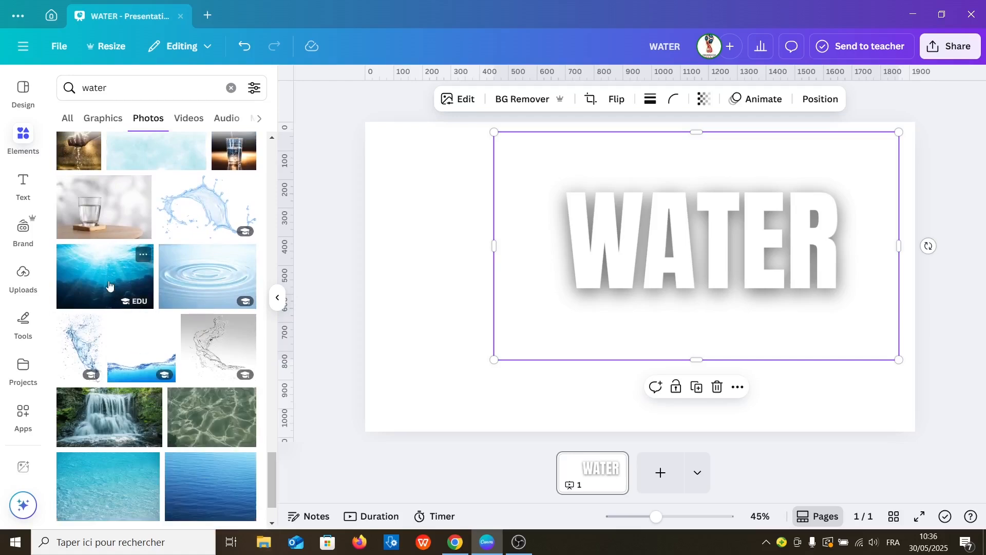
Insert the underwater sun-ray photo from the water search results onto the slide.
left_click(105, 276)
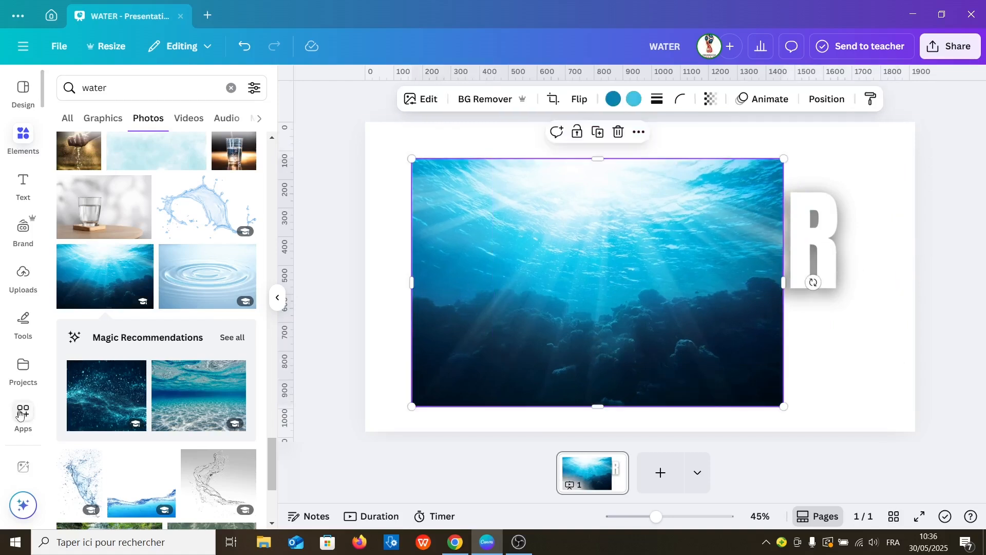
mouse_move(23, 412)
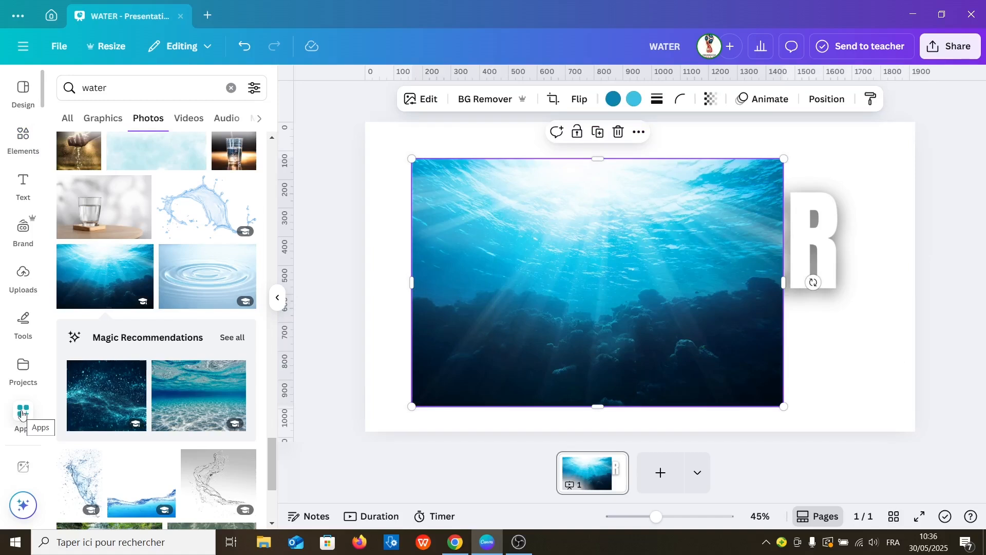
mouse_move(33, 429)
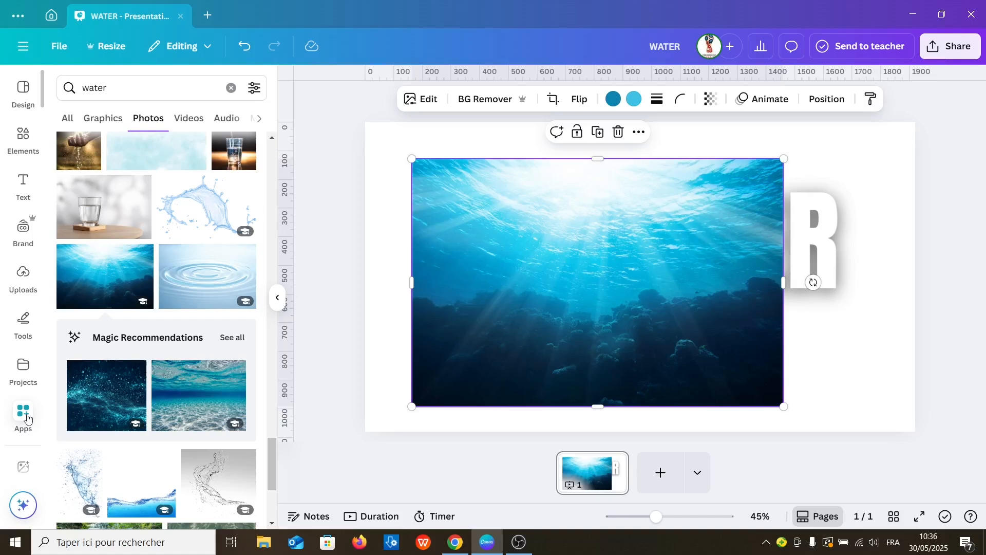
Search the Apps library for 'blend' to find Blend Image and Image Blender.
left_click(23, 410)
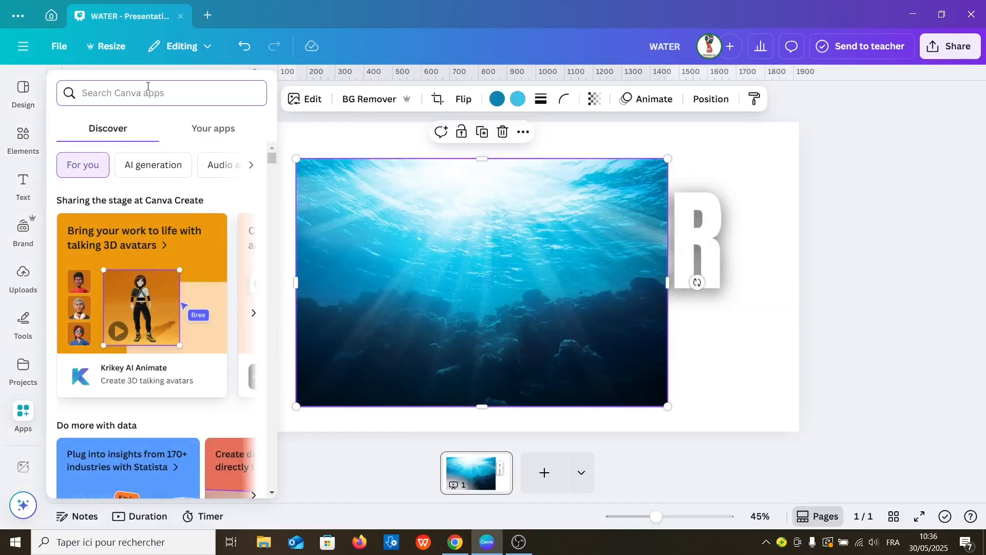
type("blend")
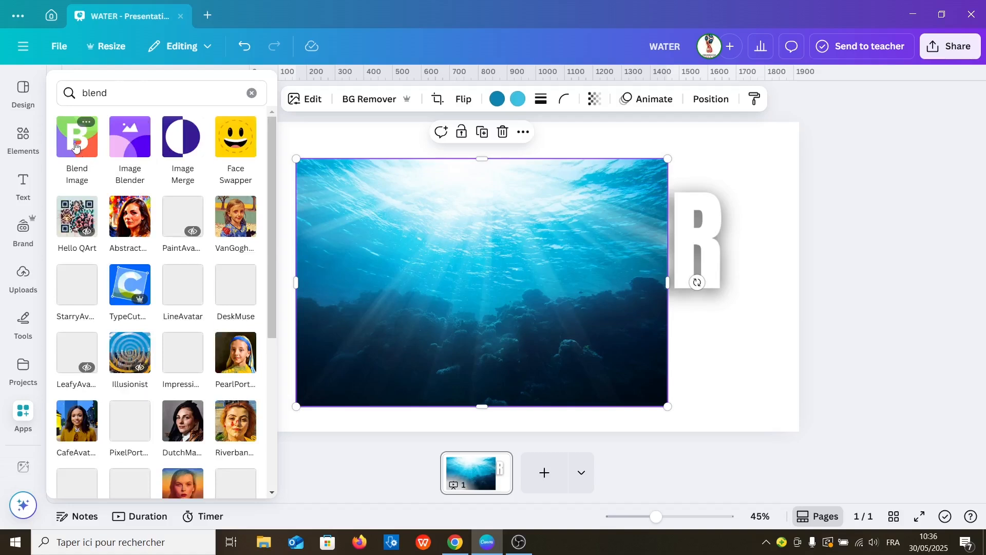
Open Blend Image with the underwater photo as bottom layer and WATER image as top.
left_click(77, 136)
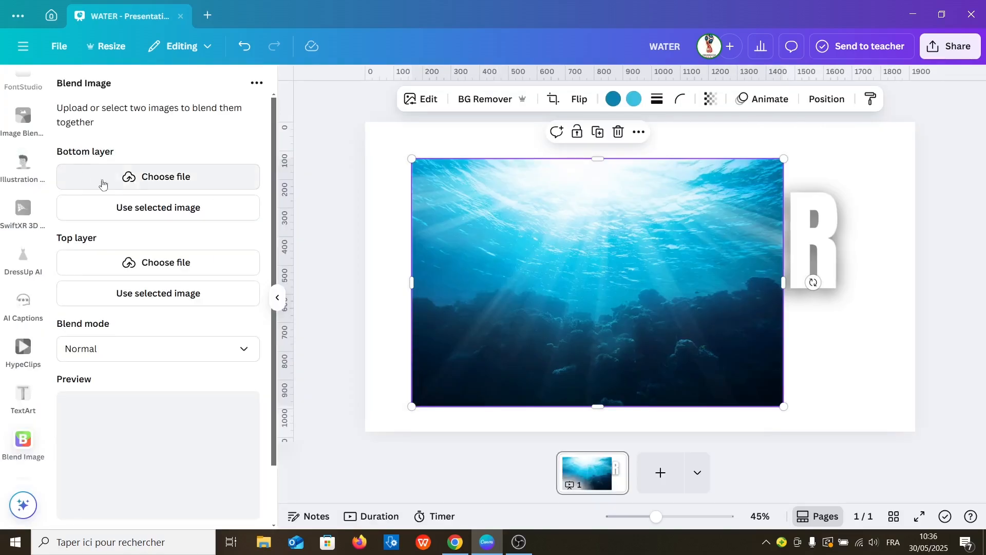
mouse_move(543, 295)
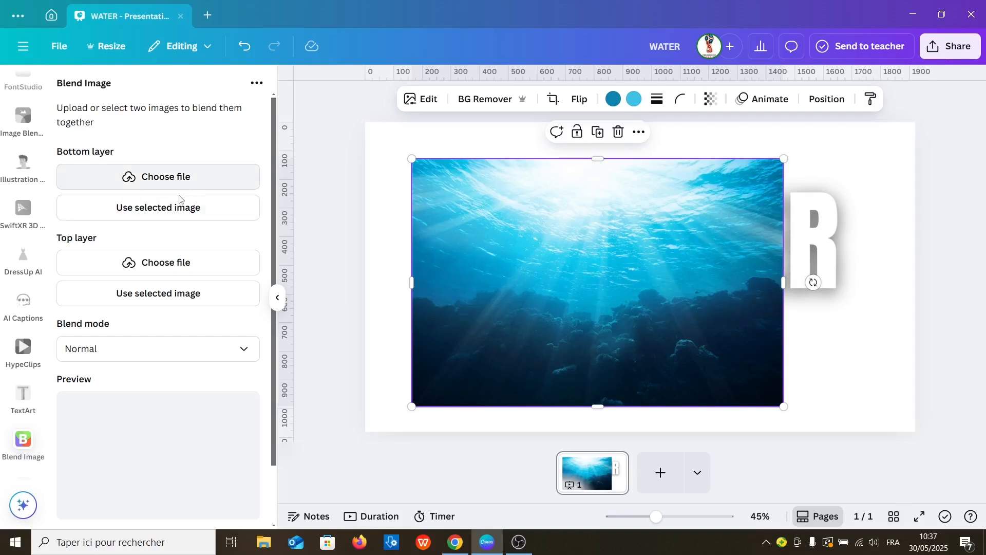
left_click(158, 208)
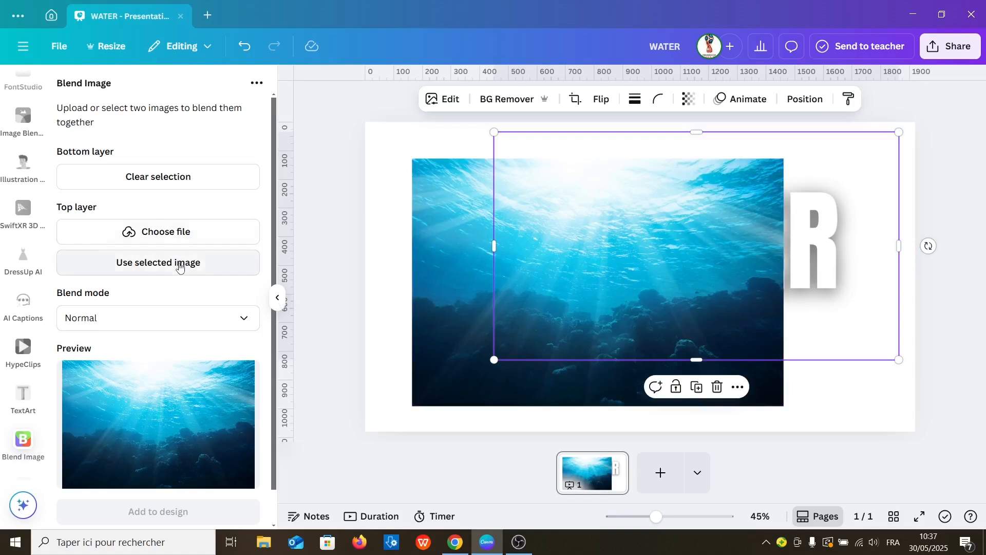
left_click(158, 262)
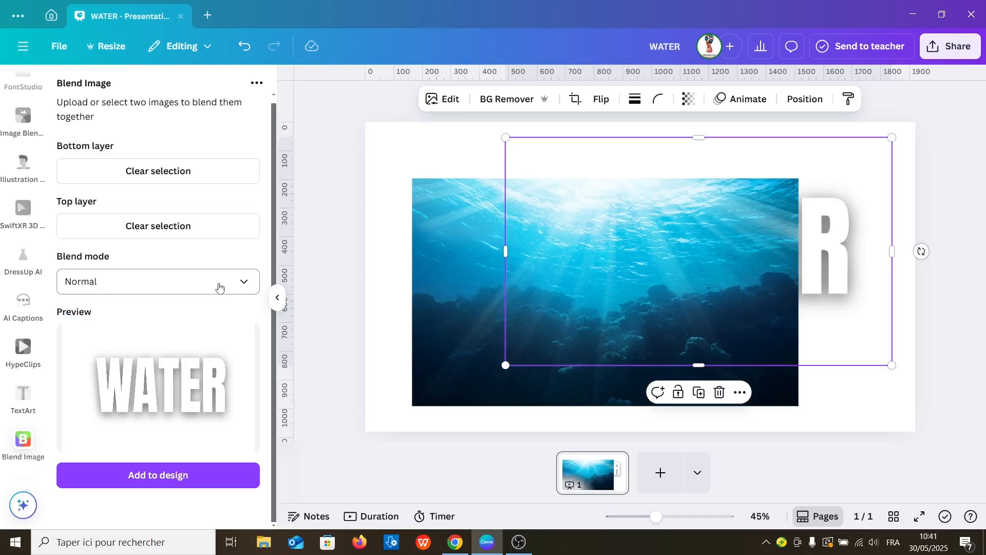
Set the blend mode to Multiply and add the blended image to the slide.
left_click(158, 282)
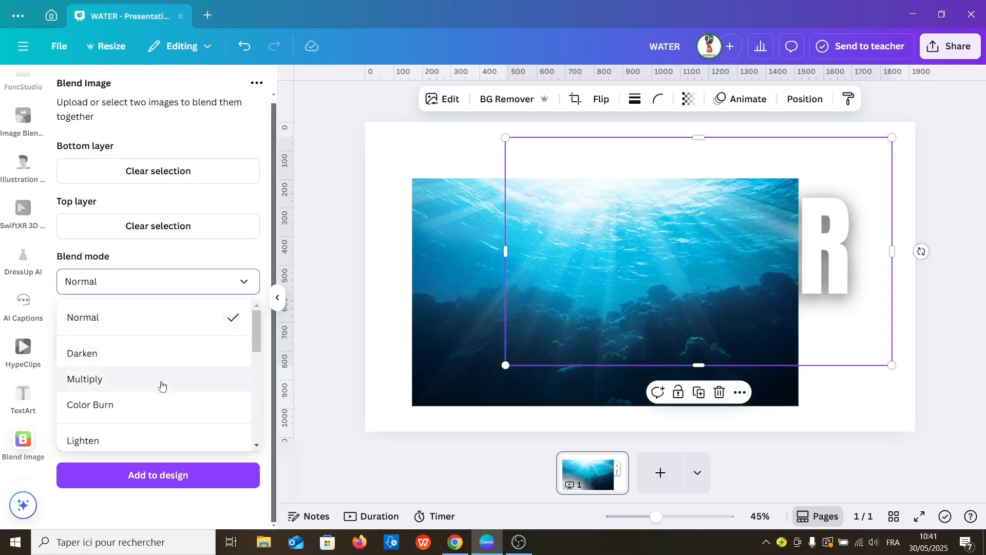
left_click(85, 379)
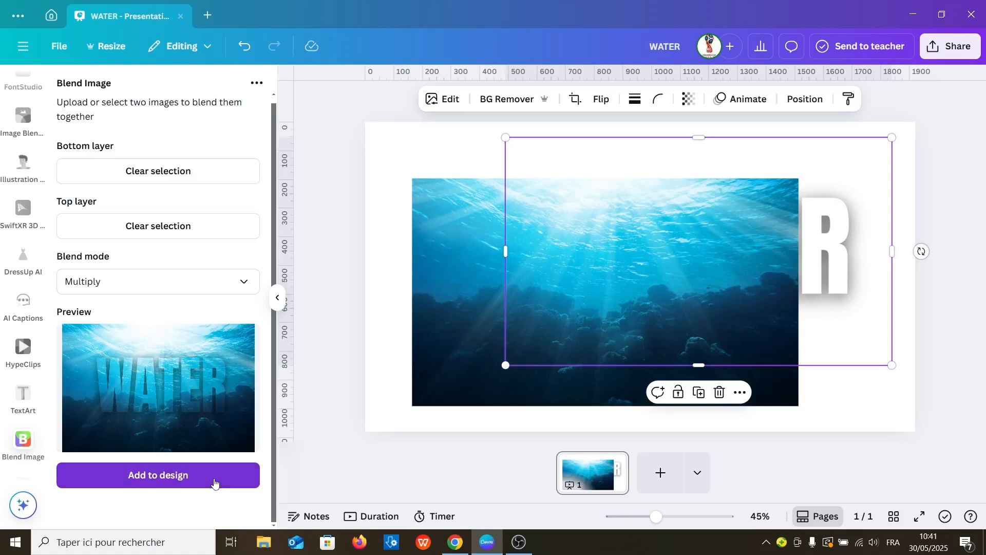
left_click(158, 475)
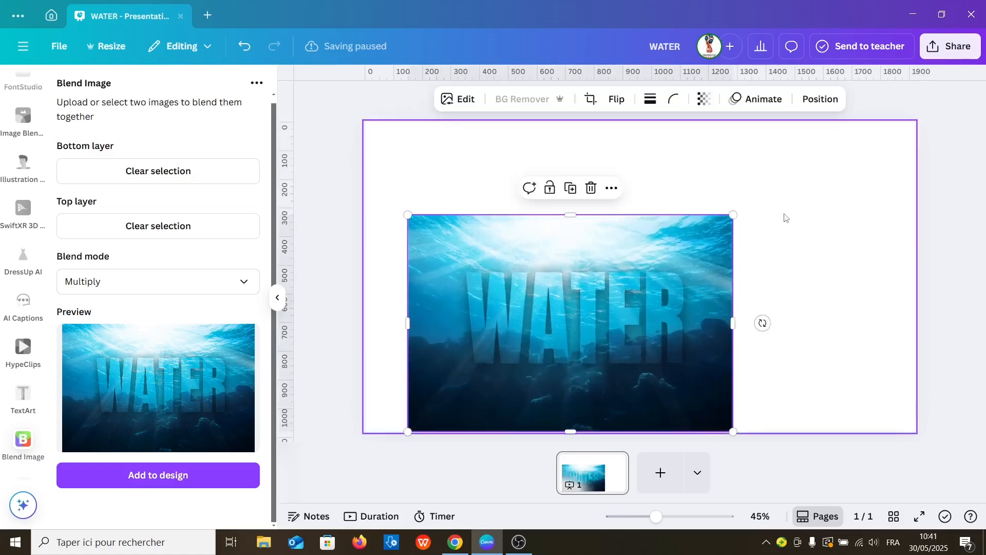
Stretch the blended WATER image to the page's top corner and right edge to cover the slide.
left_click_drag(732, 215, 862, 128)
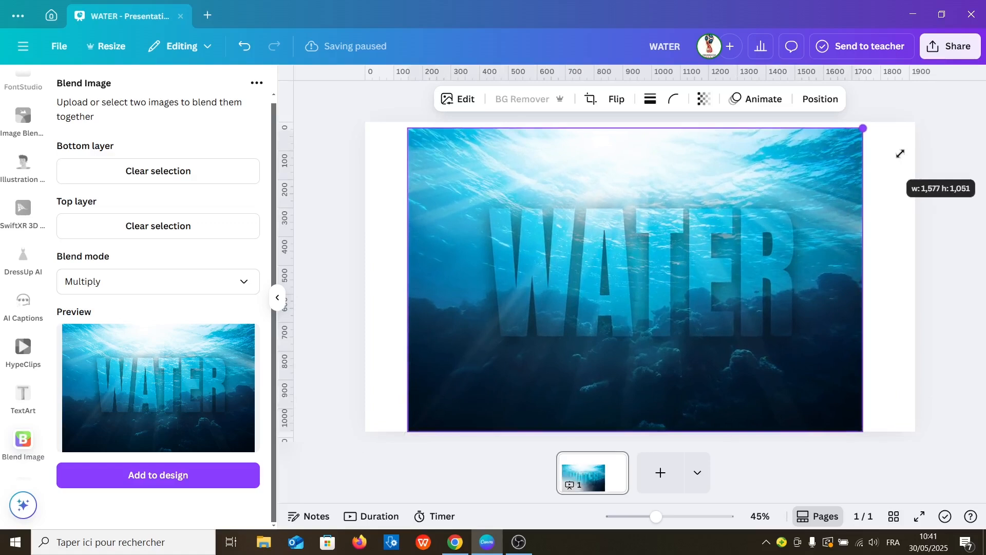
left_click(639, 277)
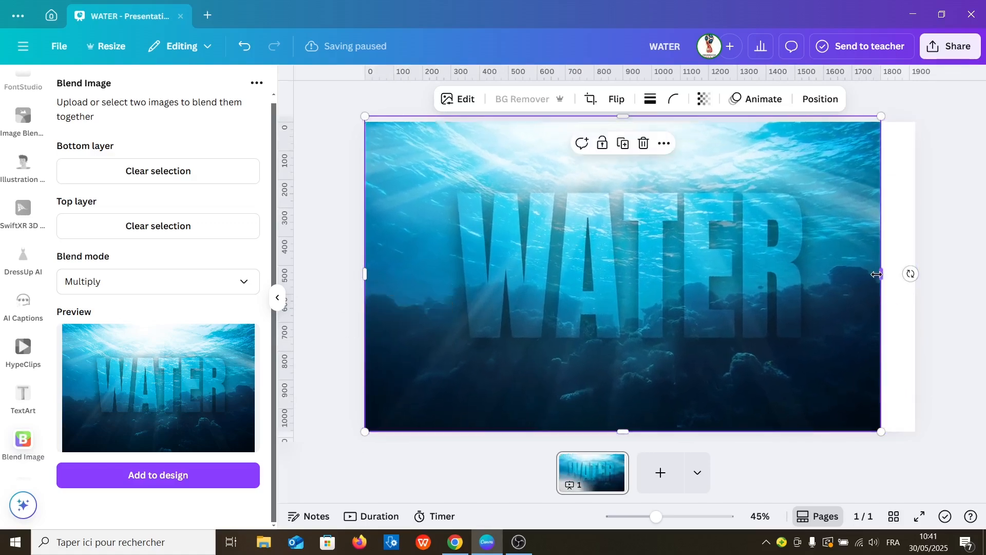
left_click_drag(880, 274, 915, 274)
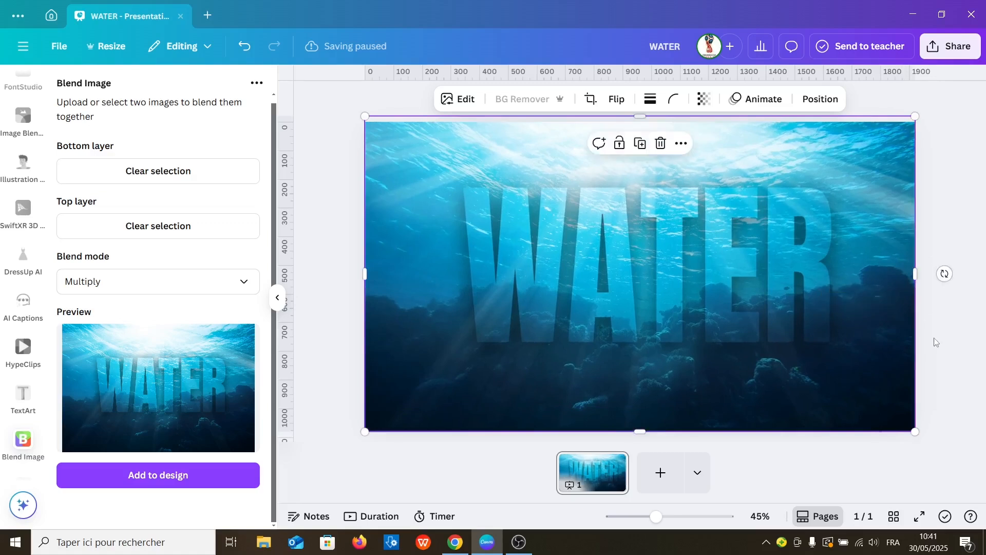